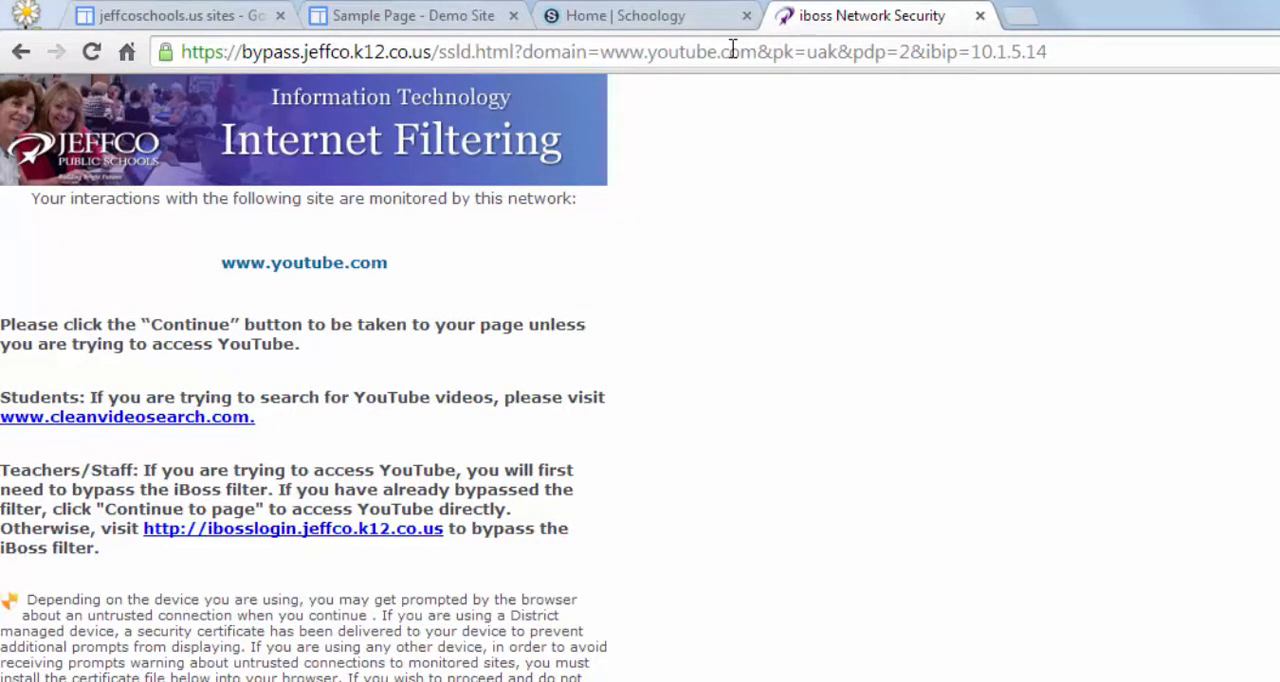
mouse_move(948, 535)
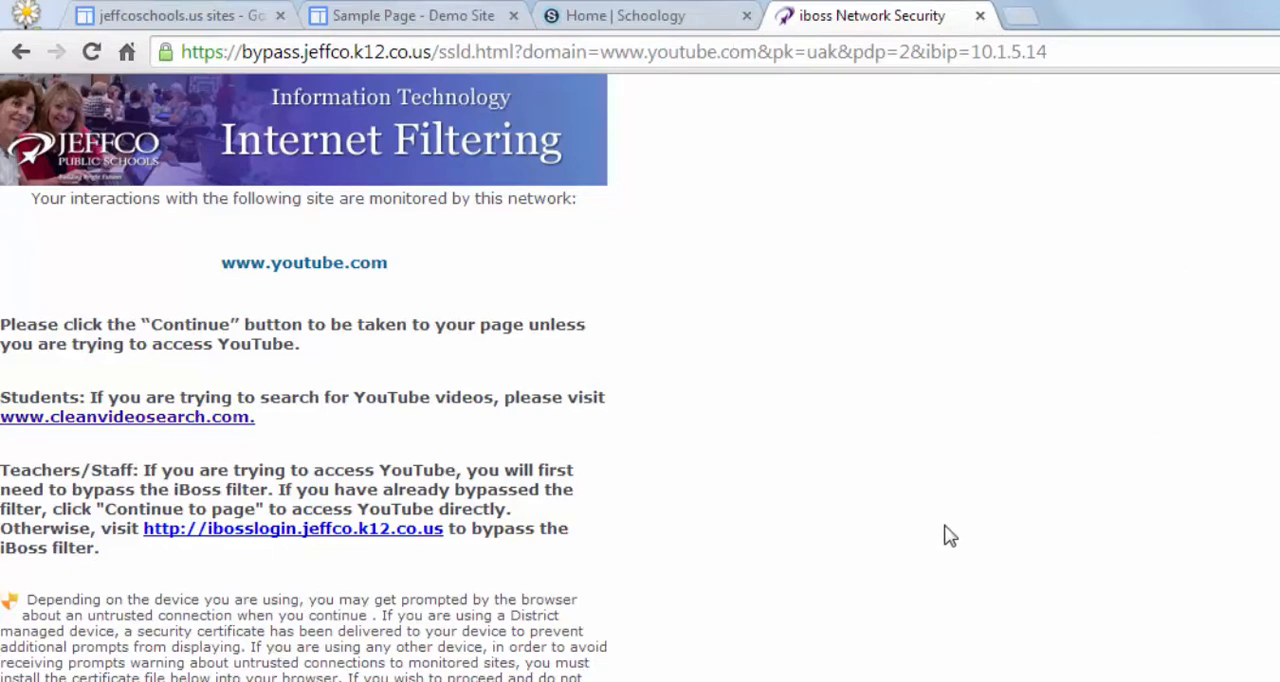
mouse_move(360, 550)
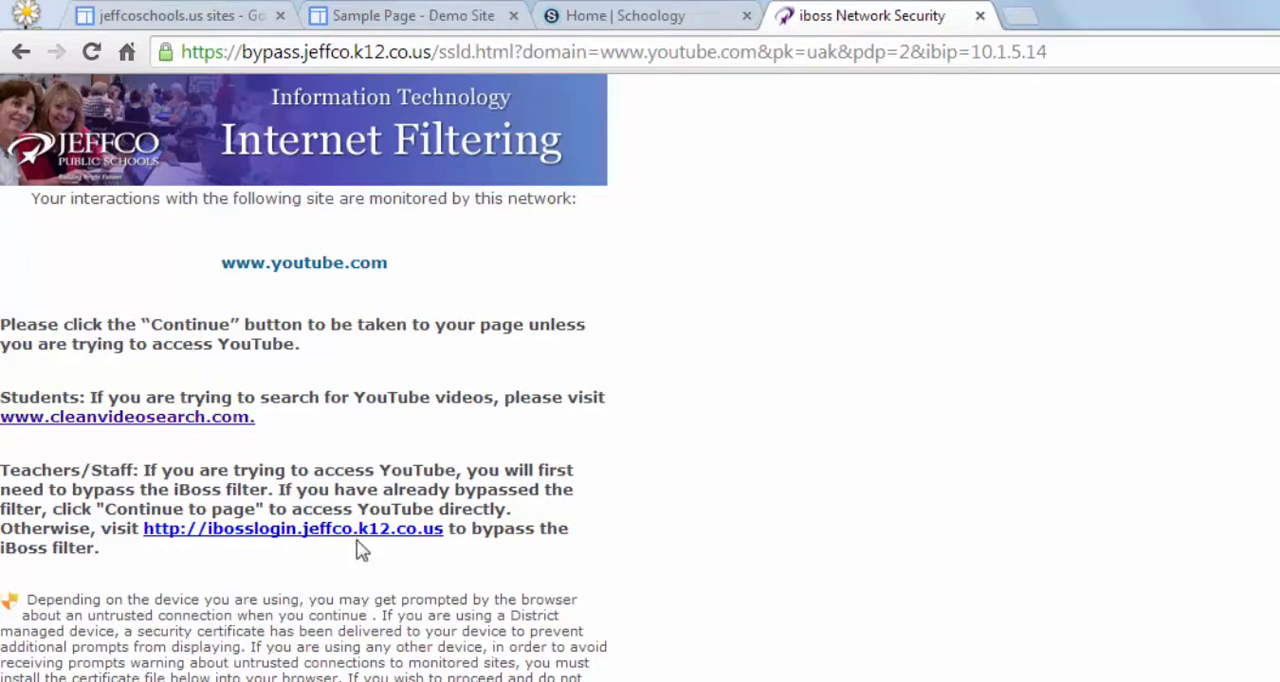
Log in to the iBoss staff filter bypass with OWA credentials and continue to YouTube.
click(293, 528)
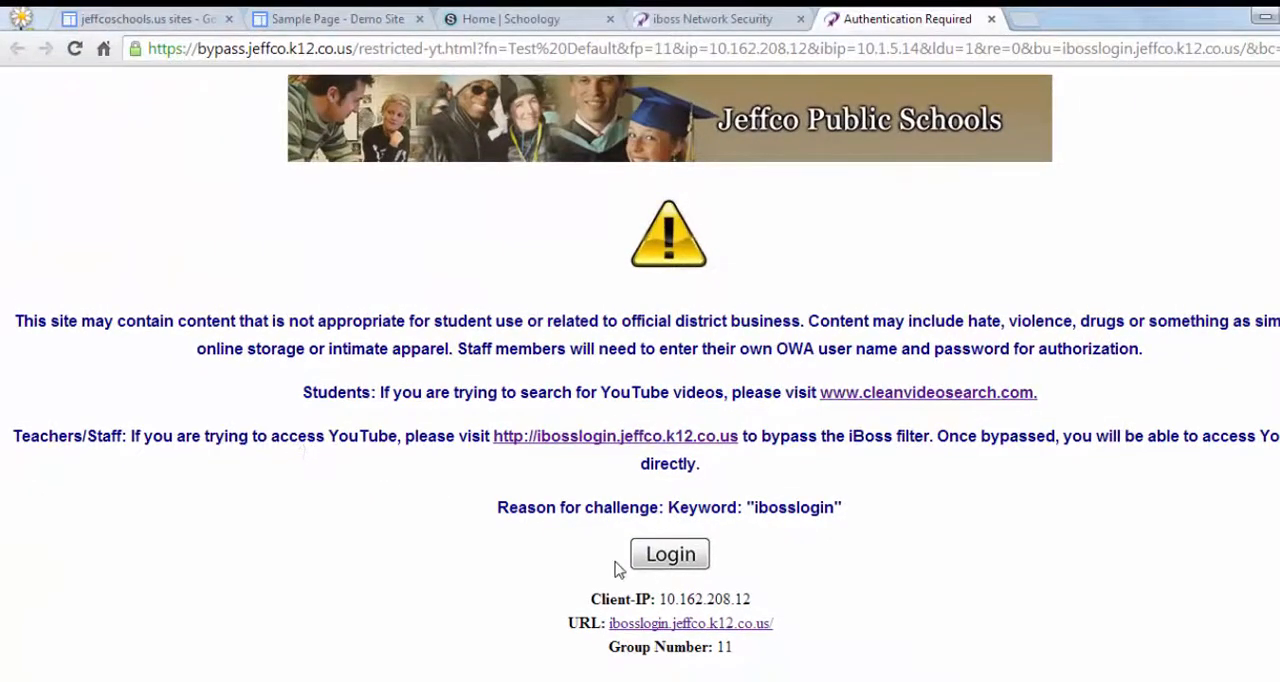
click(669, 554)
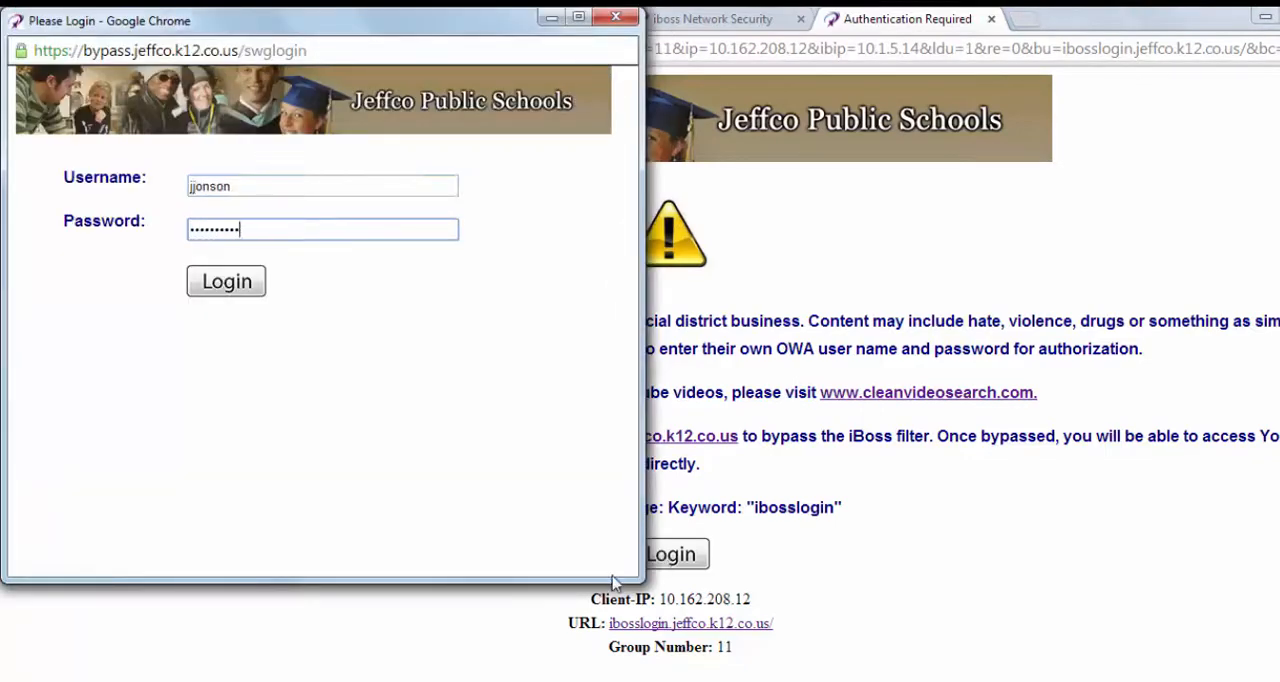
click(226, 281)
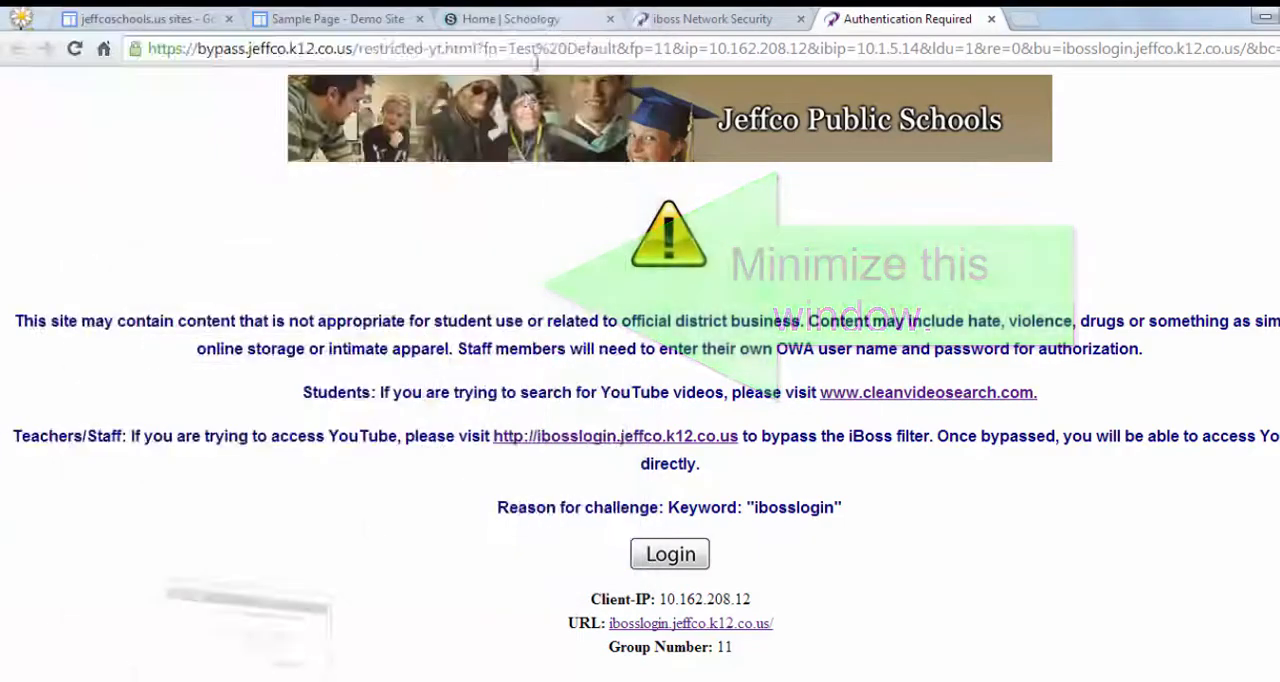
click(712, 18)
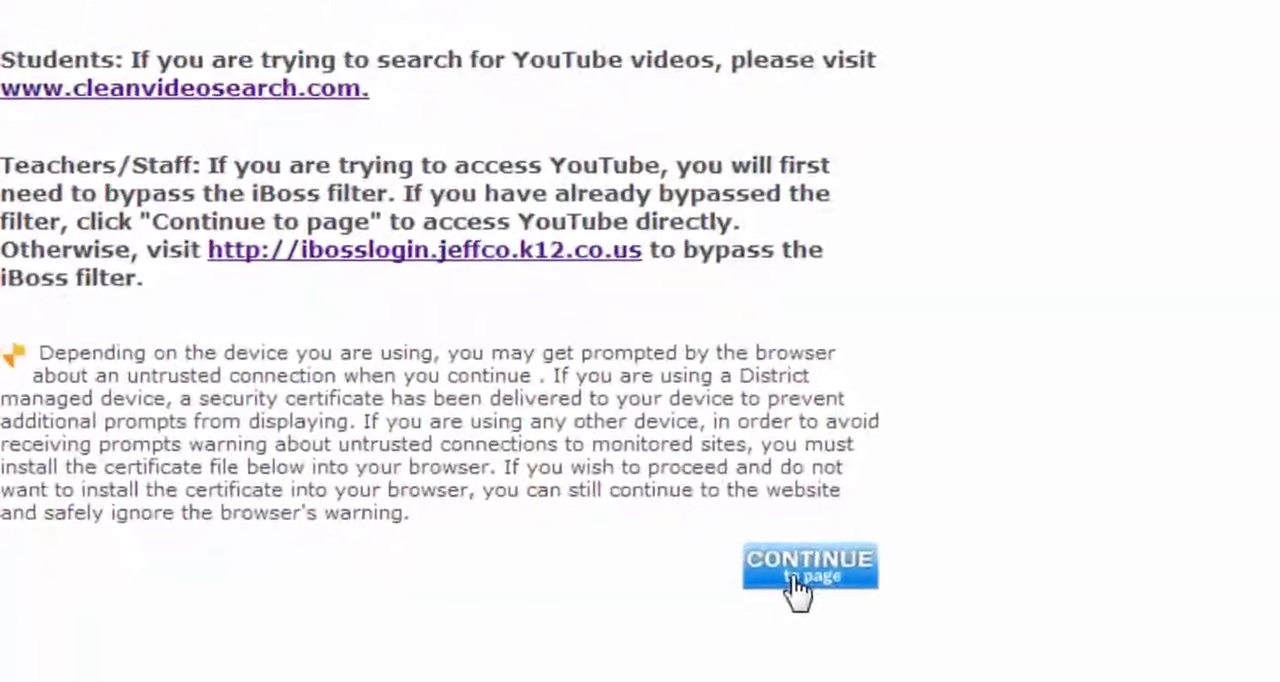
click(810, 567)
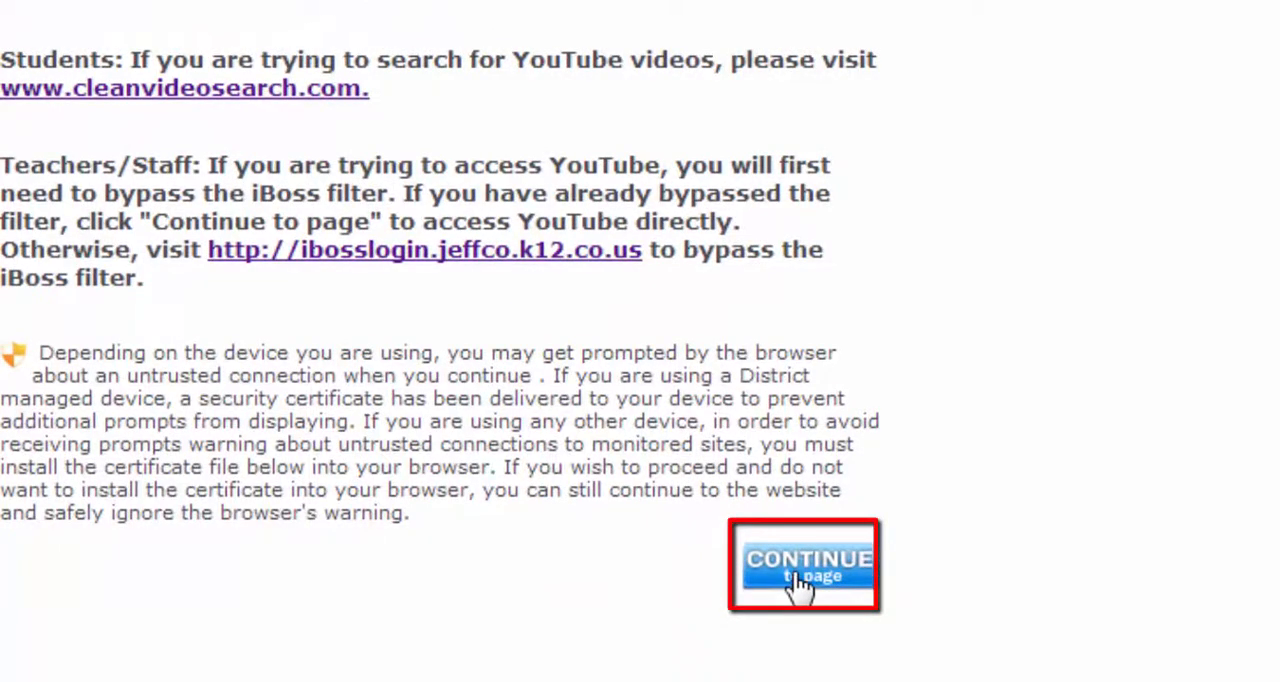
click(803, 565)
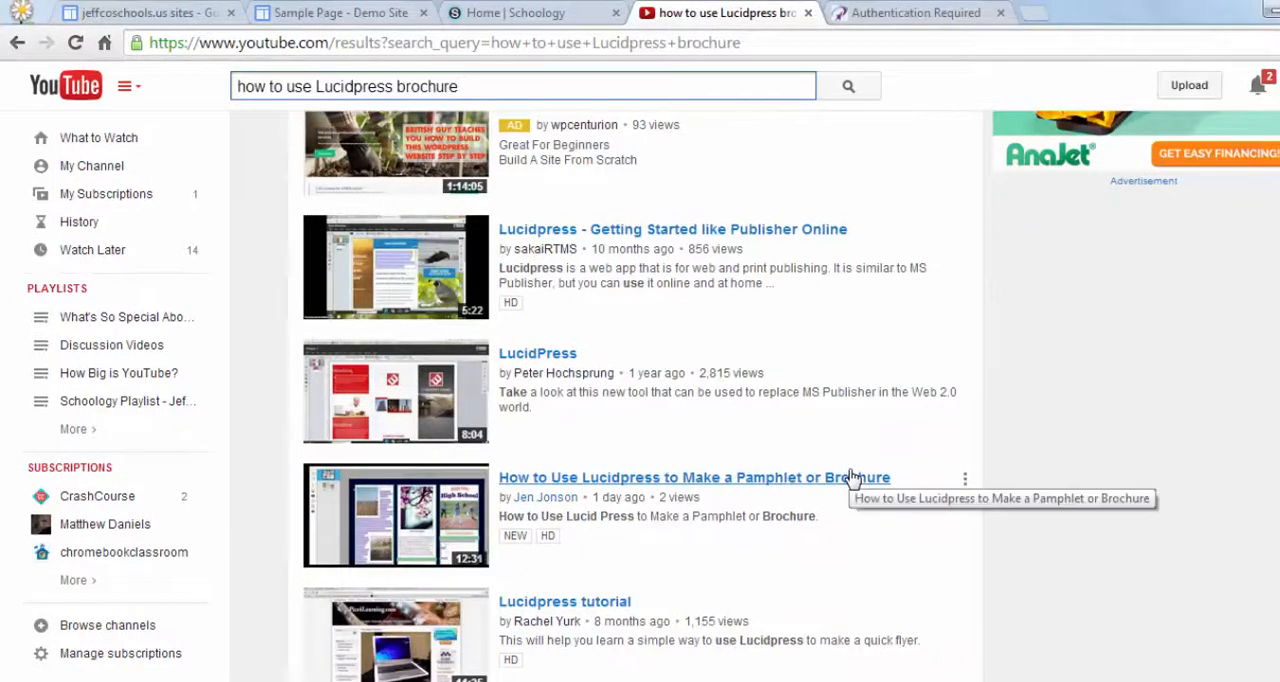
Scroll the YouTube Lucidpress results toward the pamphlet tutorial video.
scroll(down, 3)
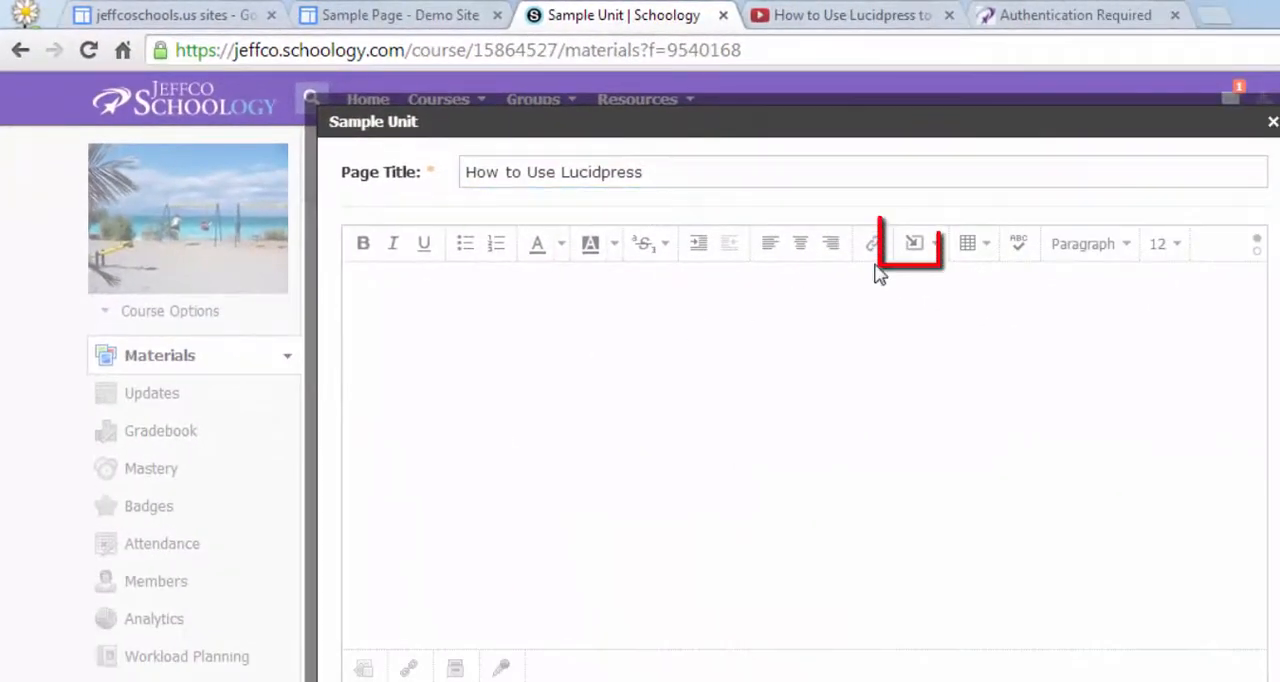
Embed the YouTube tutorial link as web media in the How to Use Lucidpress page.
click(911, 243)
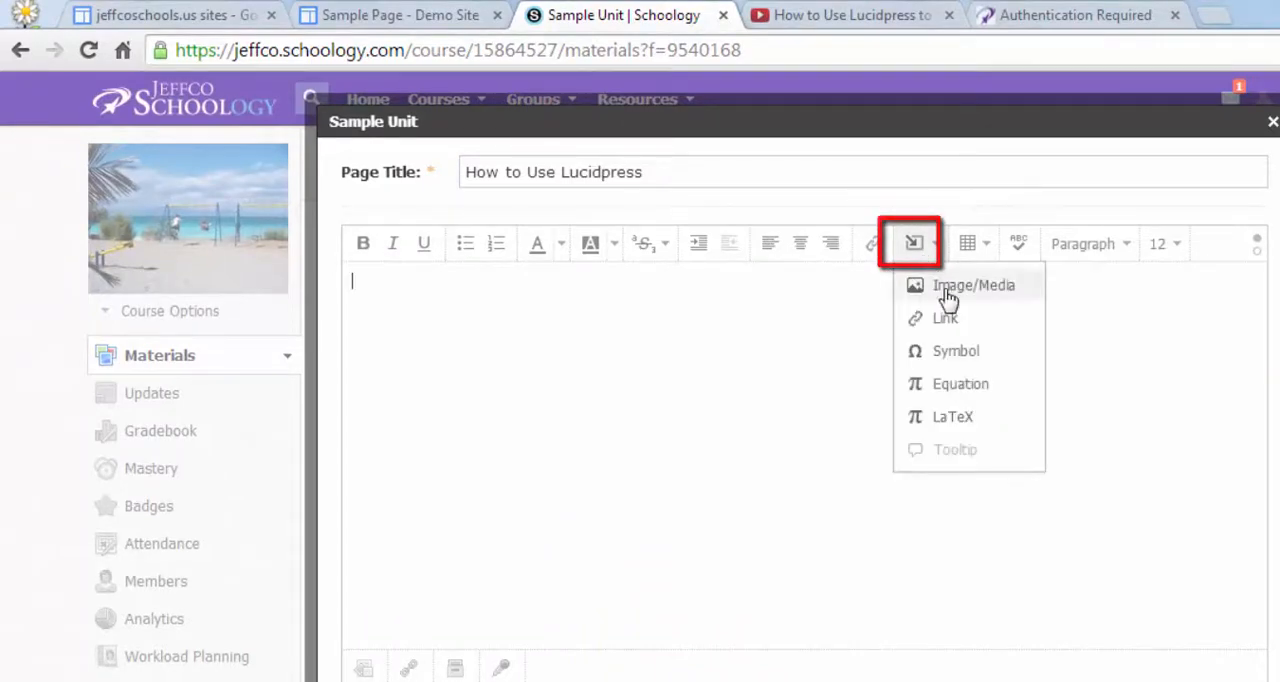
click(972, 285)
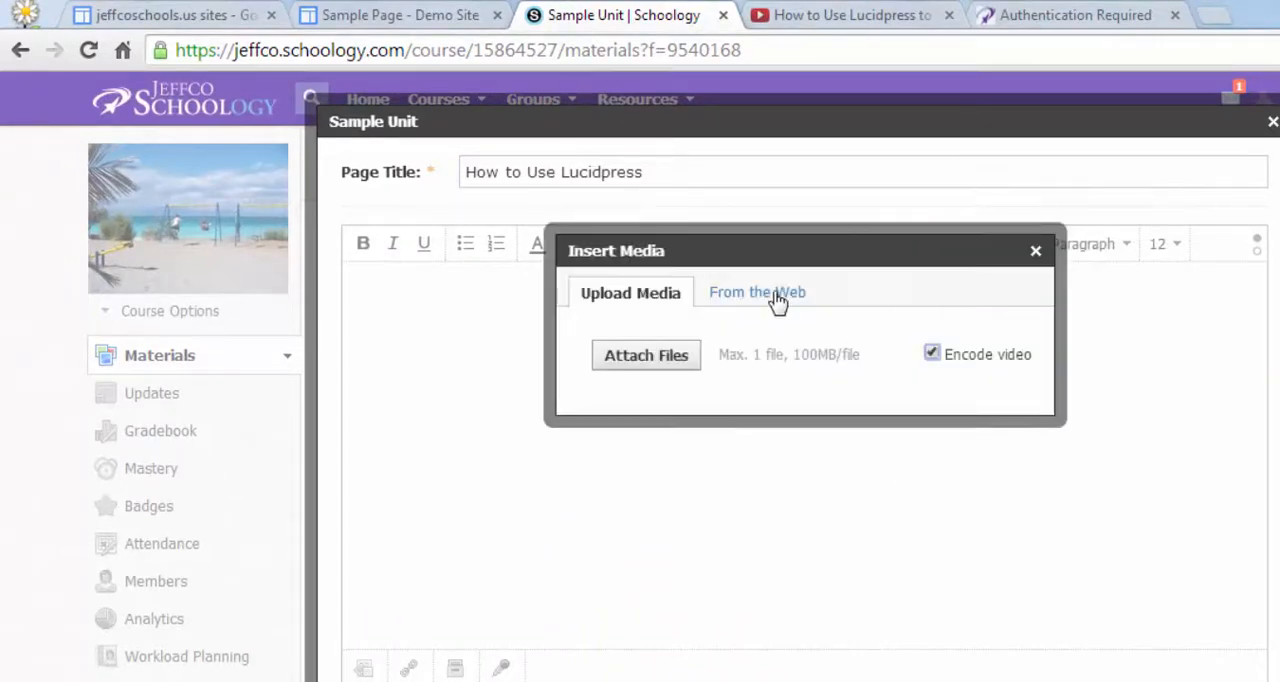
click(757, 292)
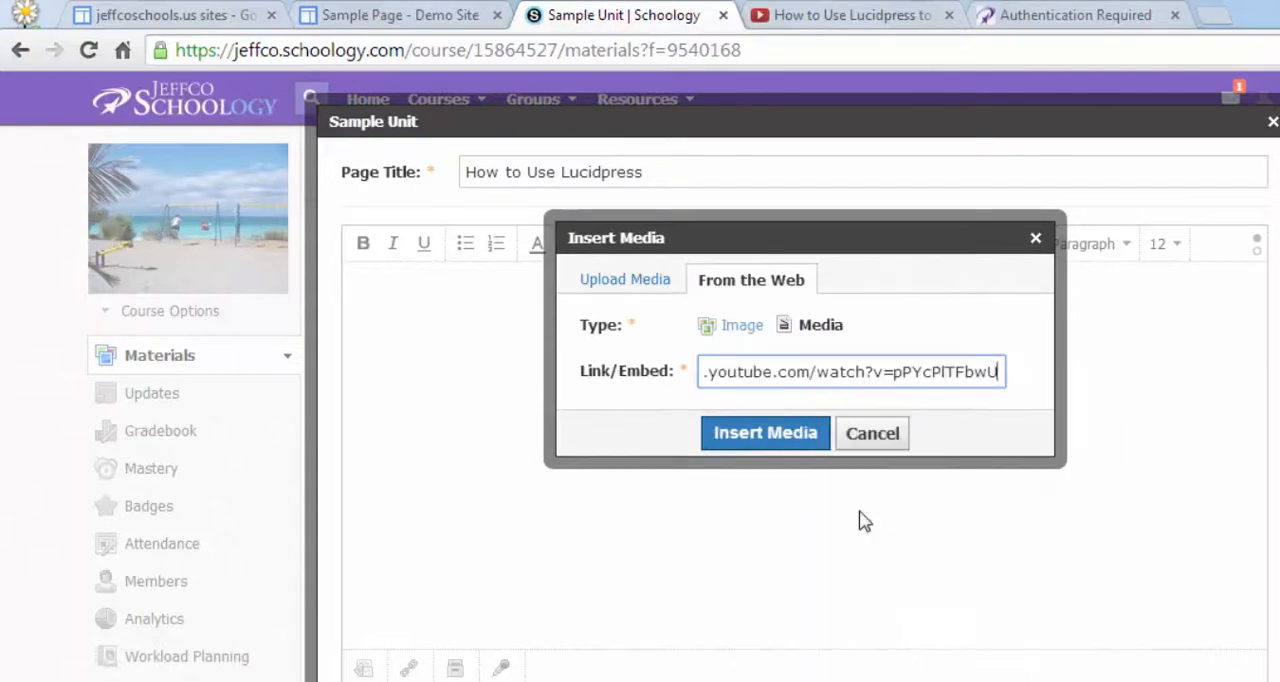
click(764, 433)
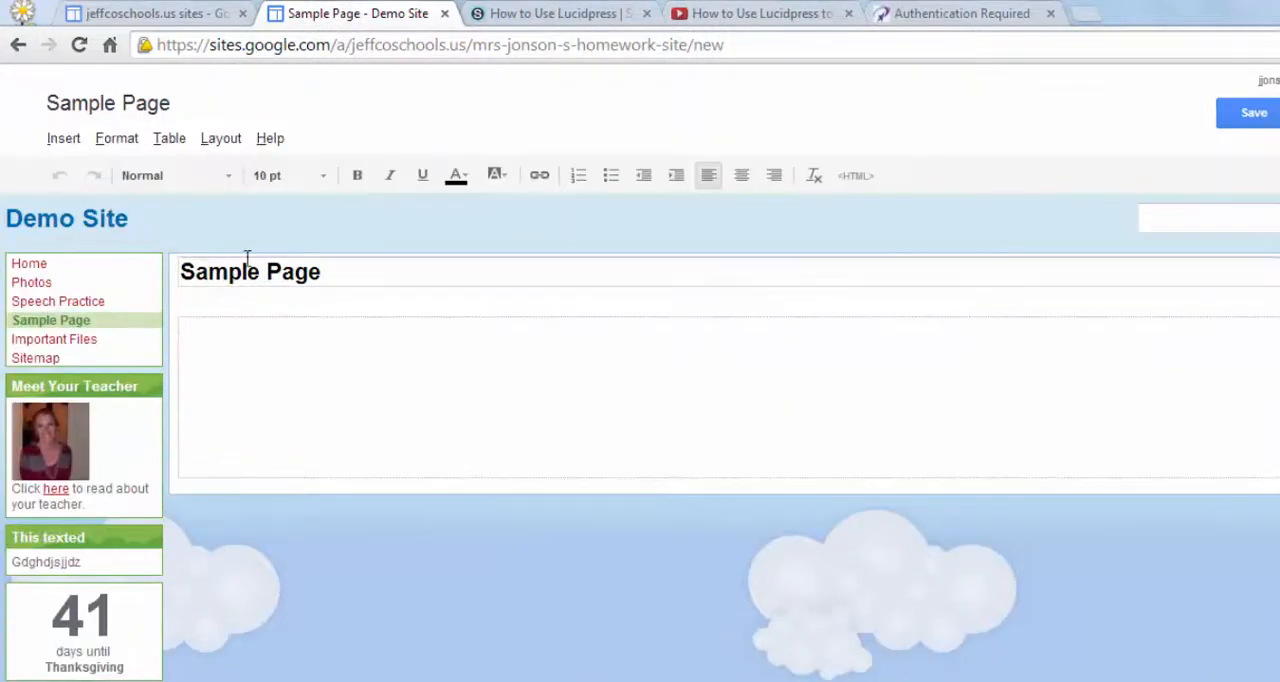
Add a YouTube embed to Sample Page using the pasted tutorial URL.
click(63, 138)
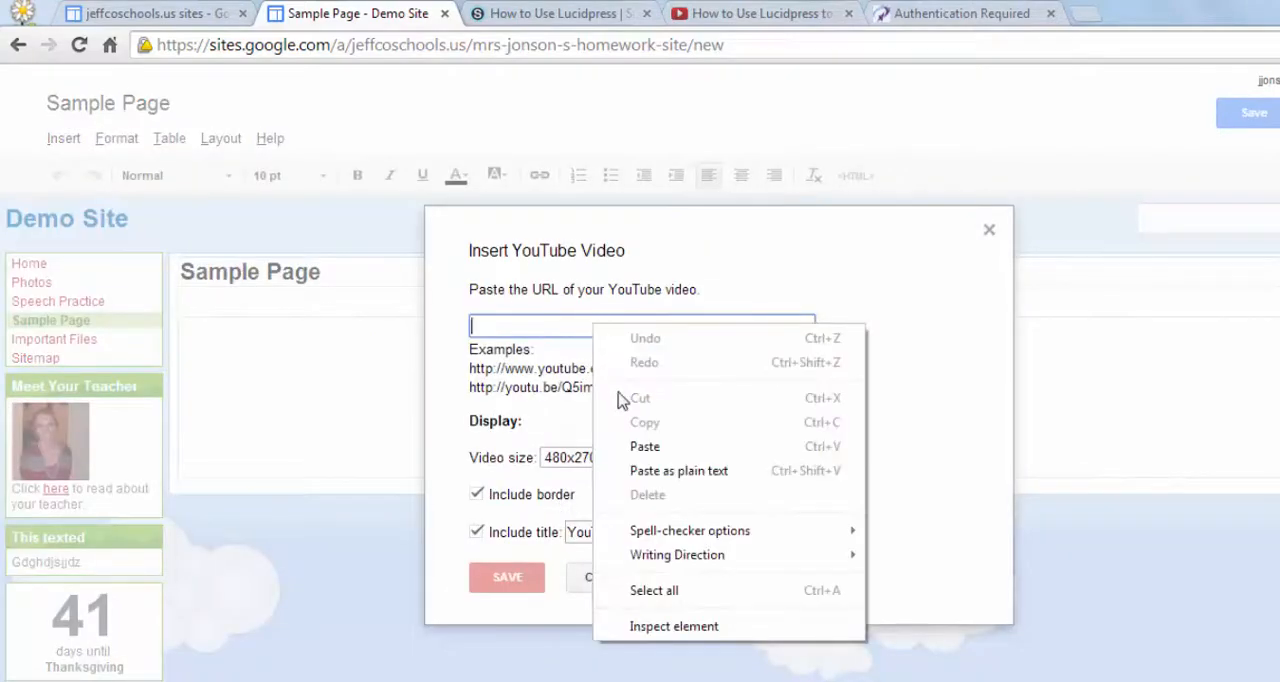
click(507, 577)
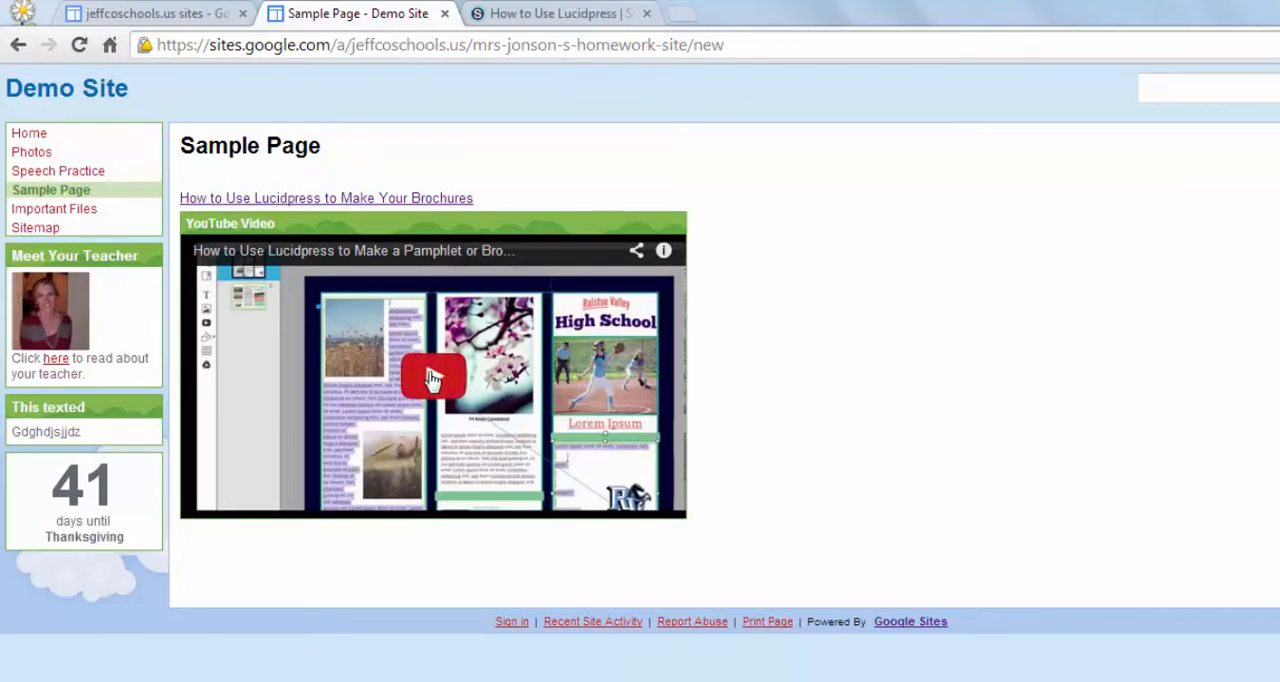
Play the embedded tutorial, then open the linked title's iBoss block page and close it.
click(432, 378)
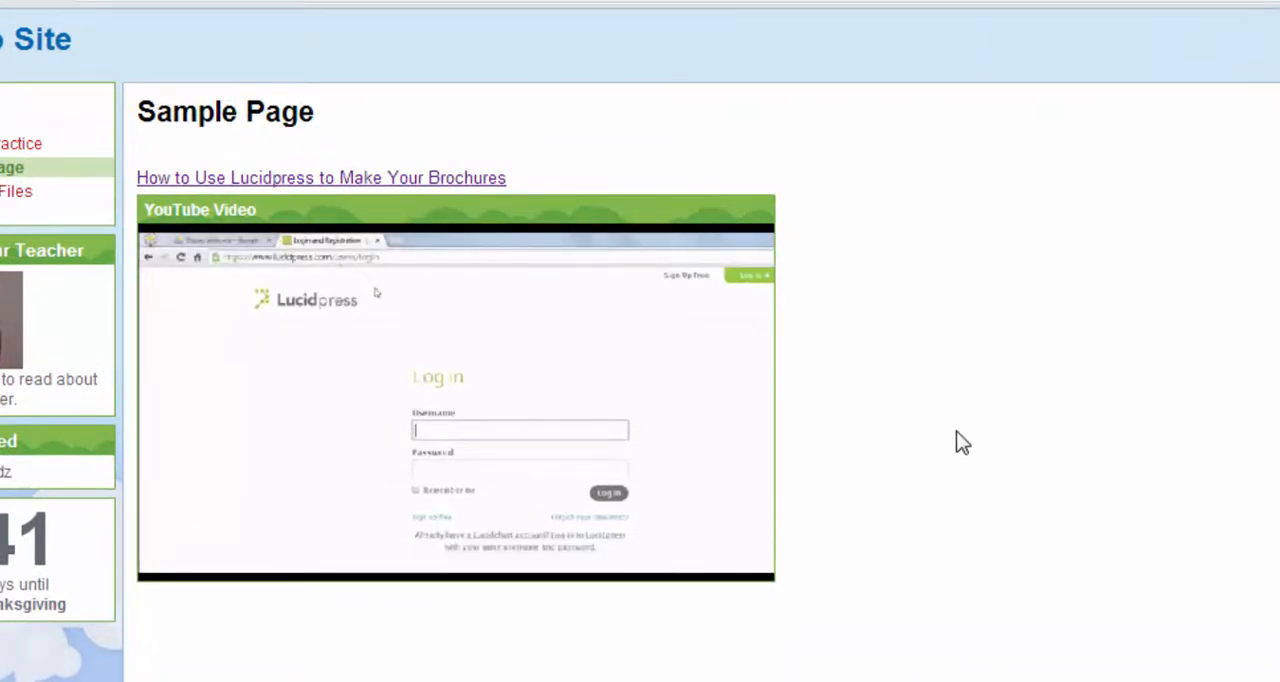
mouse_move(287, 291)
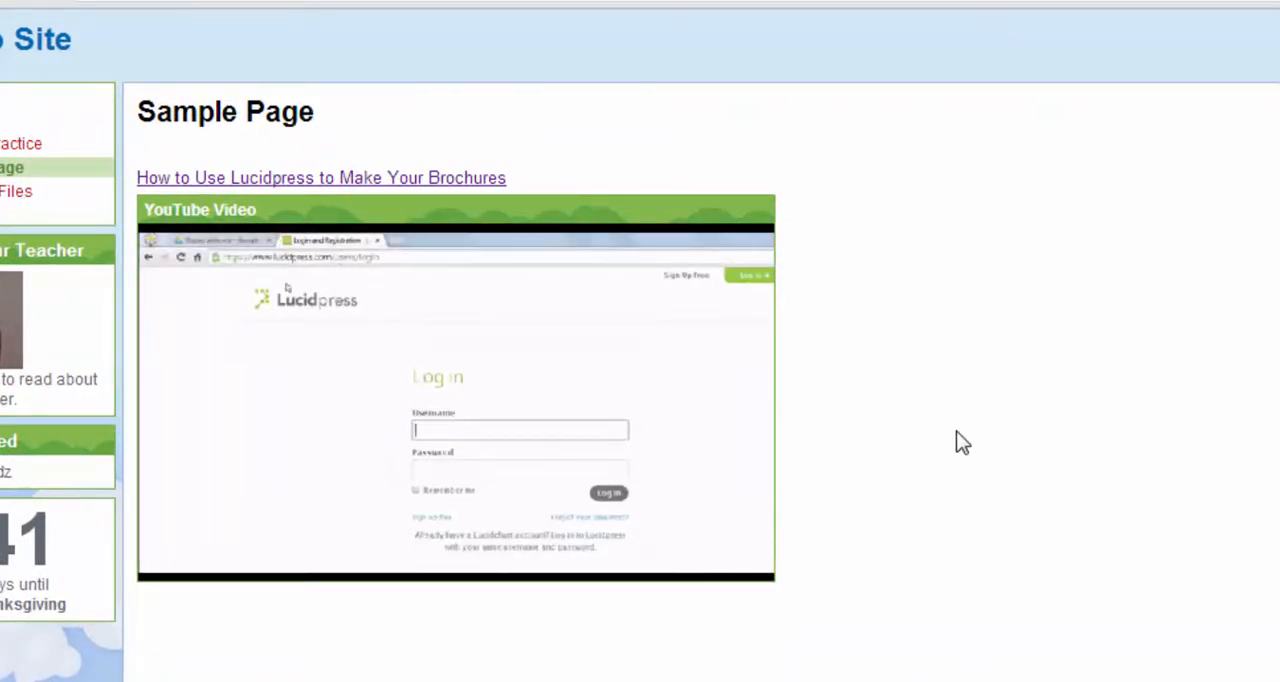
click(175, 562)
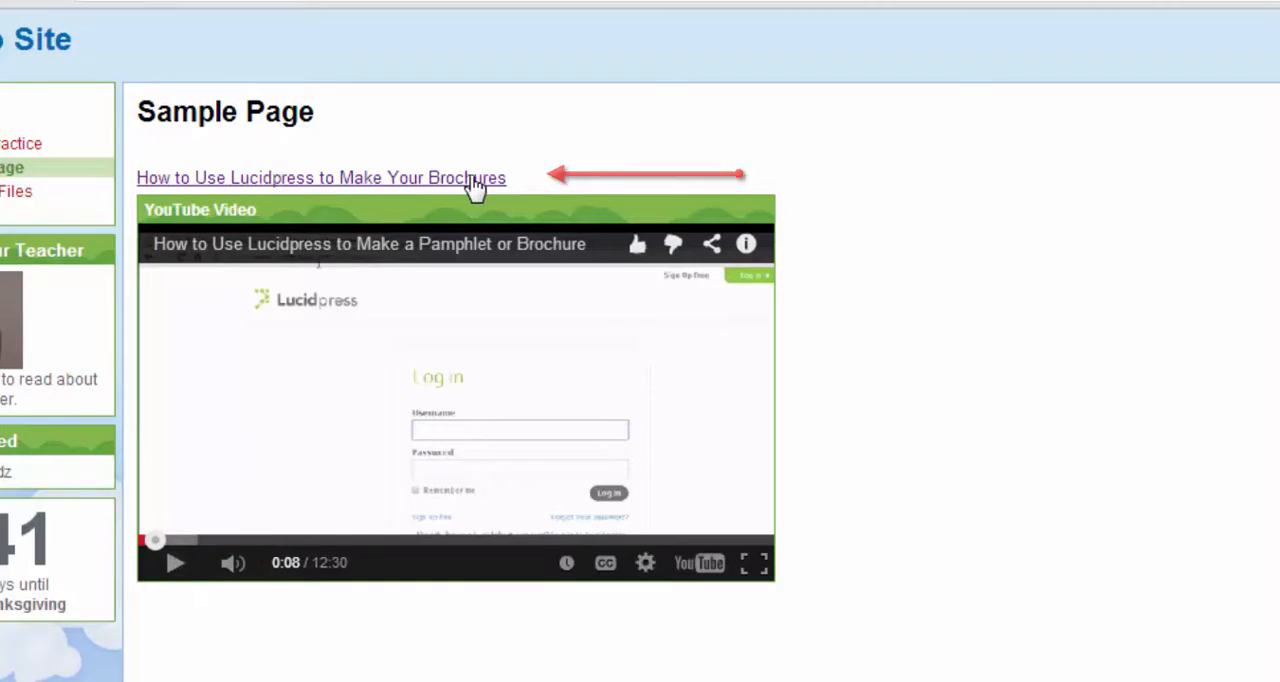
click(320, 177)
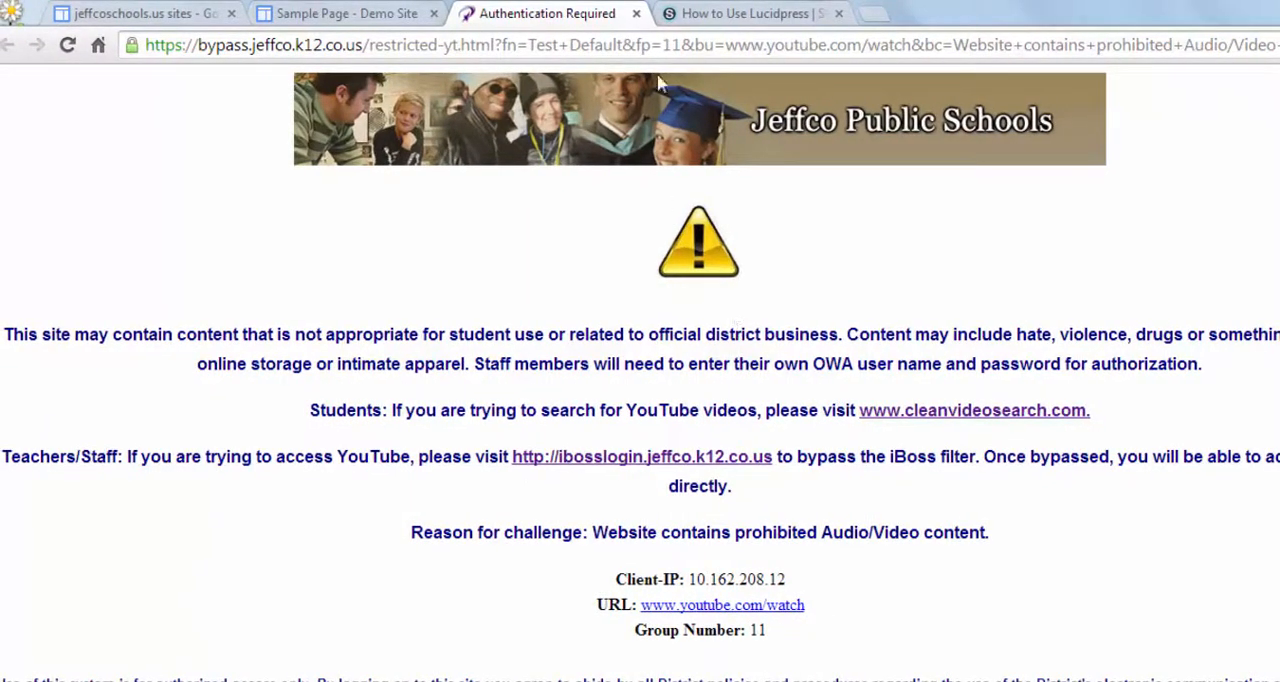
click(345, 13)
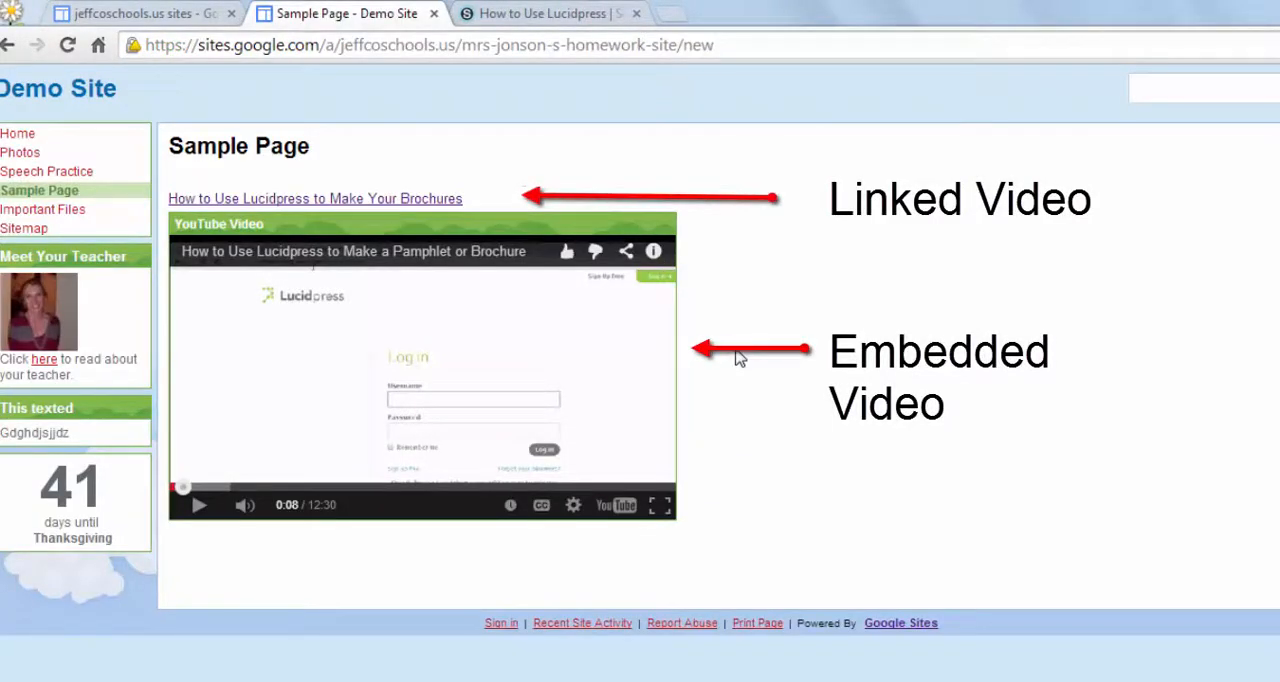
Switch to the Jeffco Employee Connections site to reach Technology Support links.
click(199, 504)
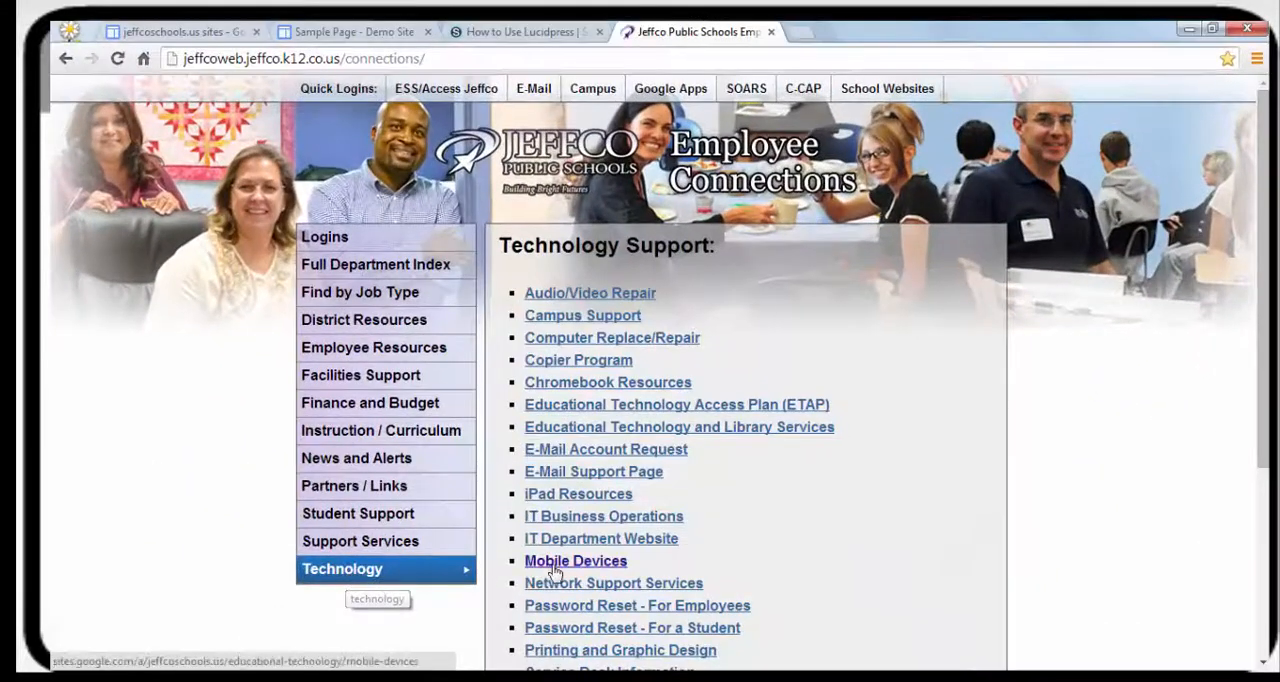
Go from the IT Department Website to Internet Filtering's Installing iBoss SSL Certificates page.
click(601, 538)
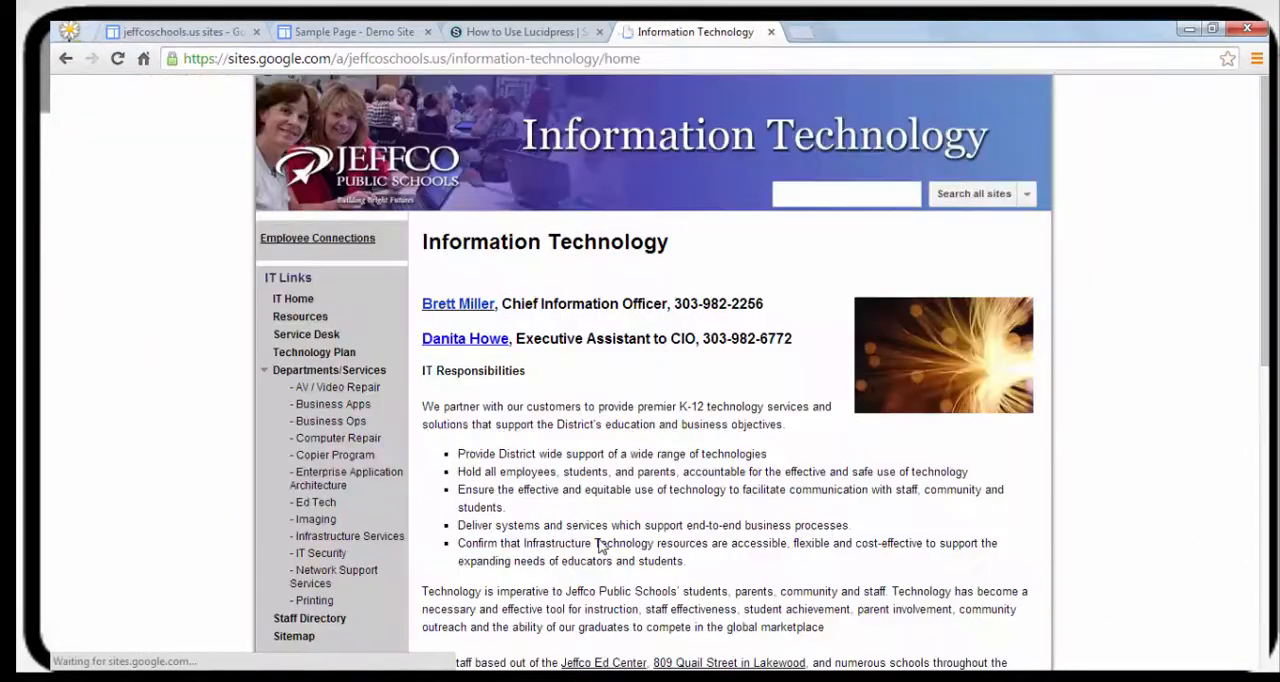
scroll(down, 3)
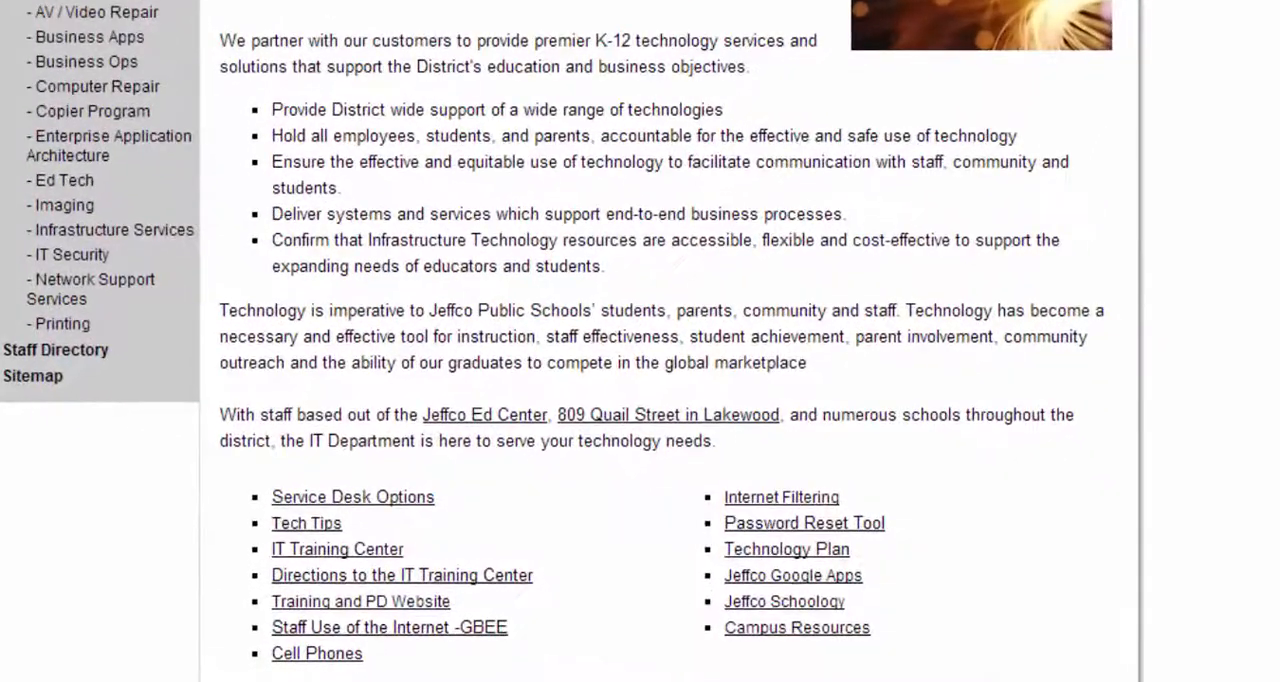
click(781, 497)
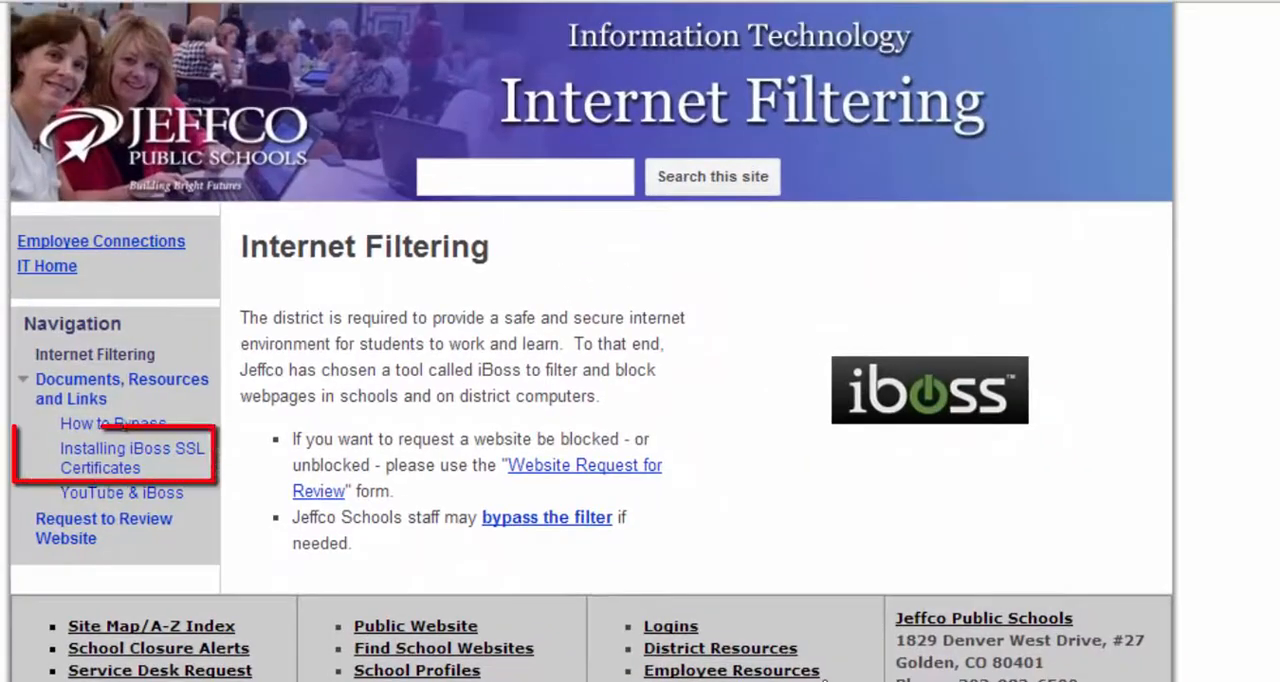
click(133, 458)
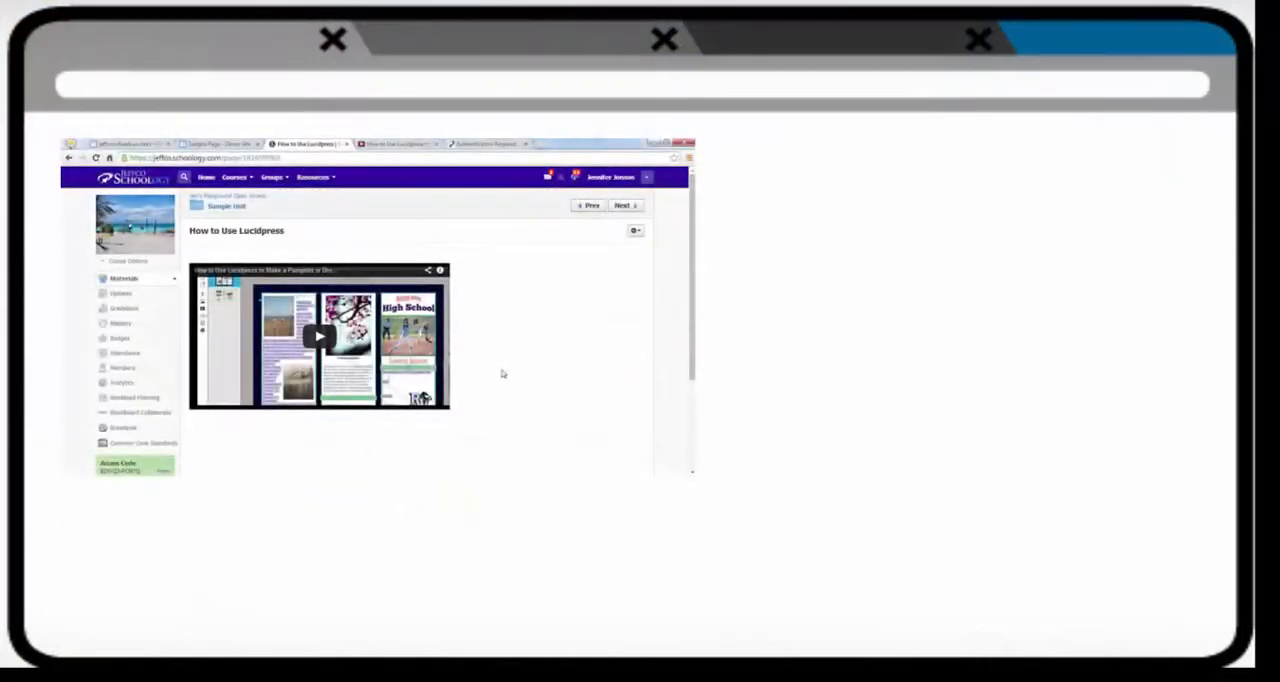